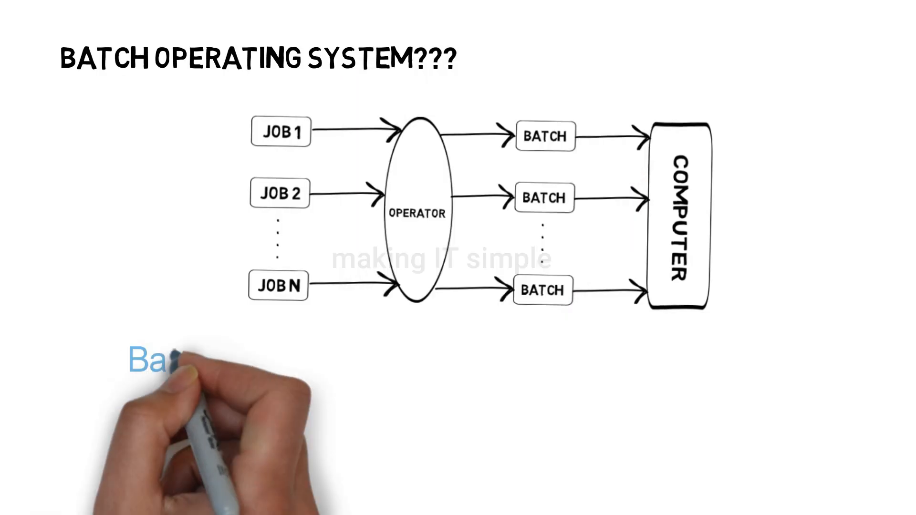
# Step: Hand-write the definition: batch operating system groups similar jobs, executed at the same time
pyautogui.write("Batch operating system group's jobs that perform")
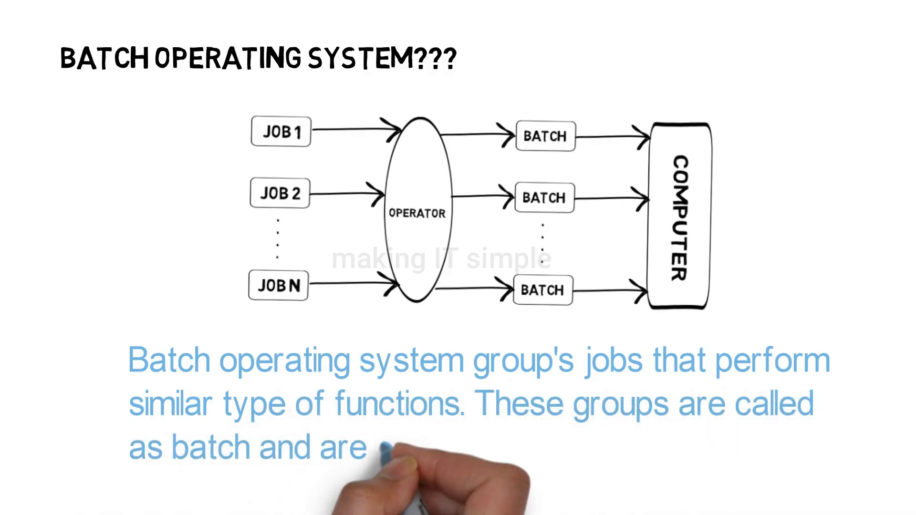
pyautogui.write('executed at the same time.')
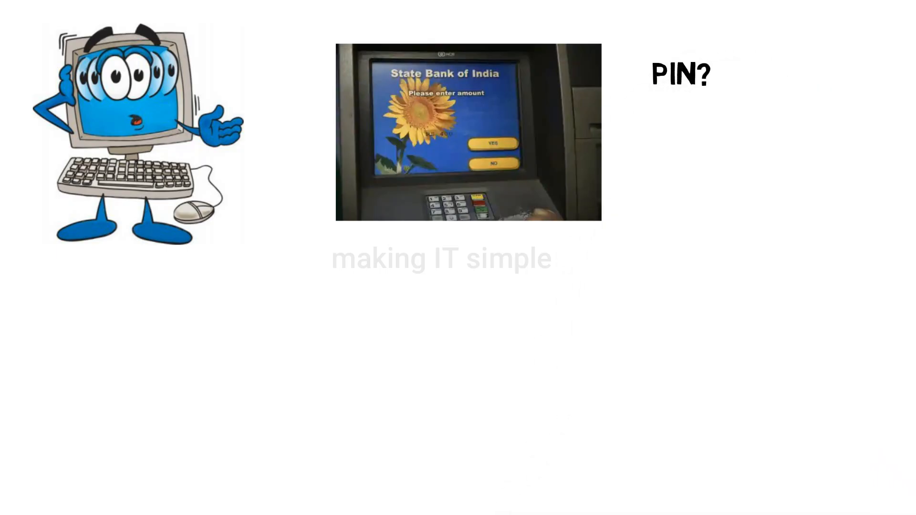
# Step: Hand-write the labels AMMOUNT? and SLIP beside the ATM picture
pyautogui.write('AM')
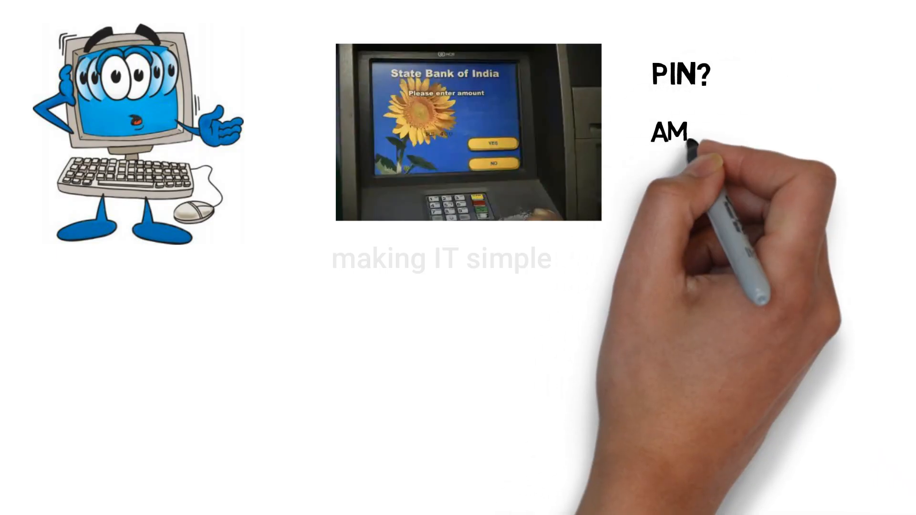
pyautogui.write('AMMOUNT?')
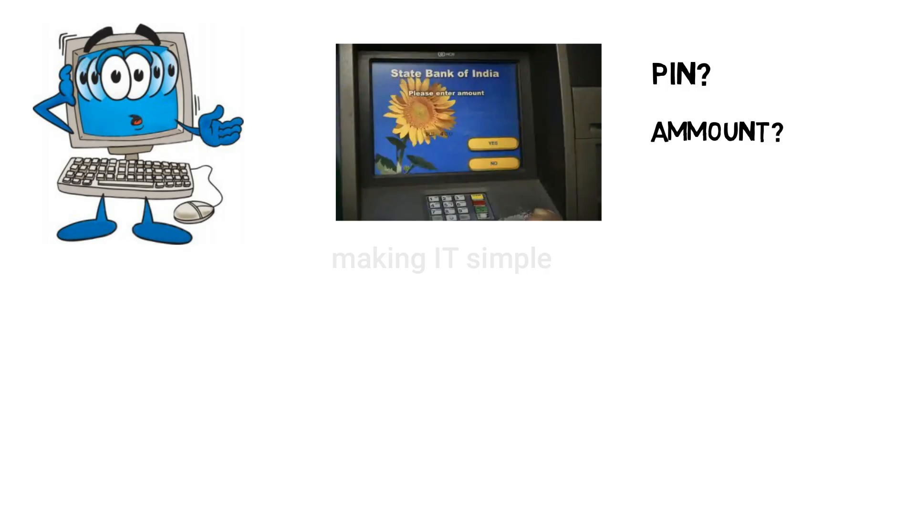
pyautogui.write('SLIP')
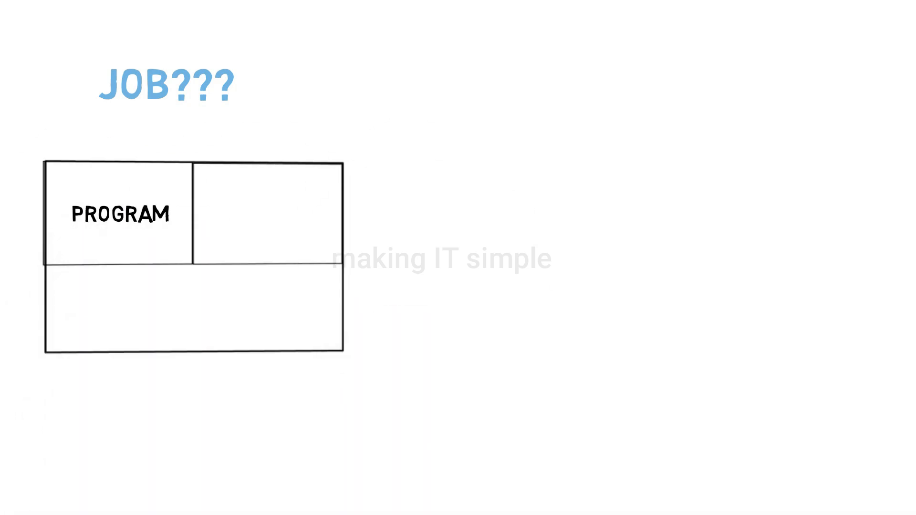
# Step: Label the lower part of the job box INPUT DATA beside PROGRAM
pyautogui.write('INPUT DATA')
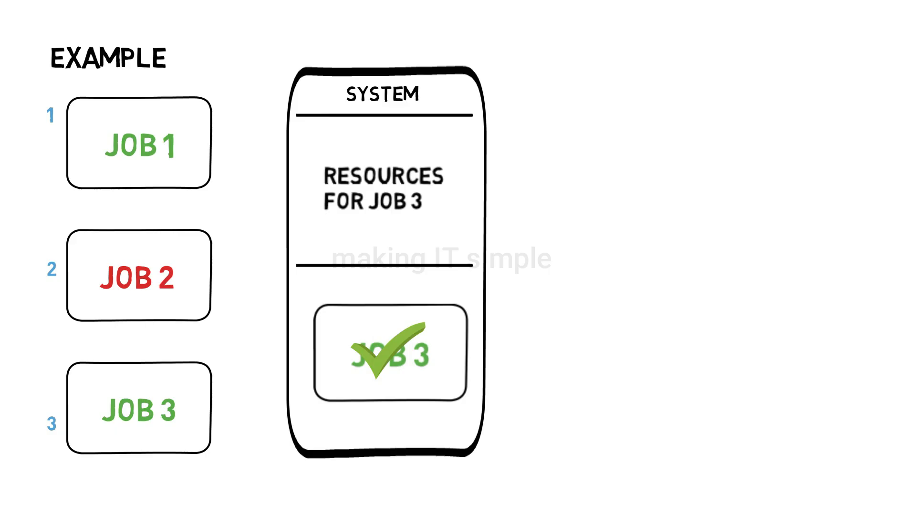
# Step: Label the grouped jobs as BATCH1 in the example diagram
pyautogui.write('BATCH1')
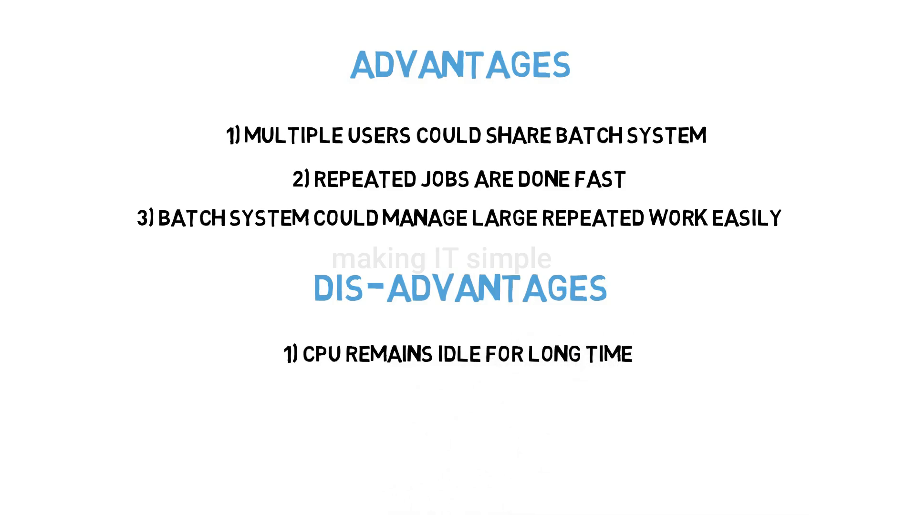
# Step: Write the second disadvantage point: '2) BATCH SYSTEM WAS SOMETIME...'
pyautogui.write('2) BATCH SYSTEM WAS SOMETIME')
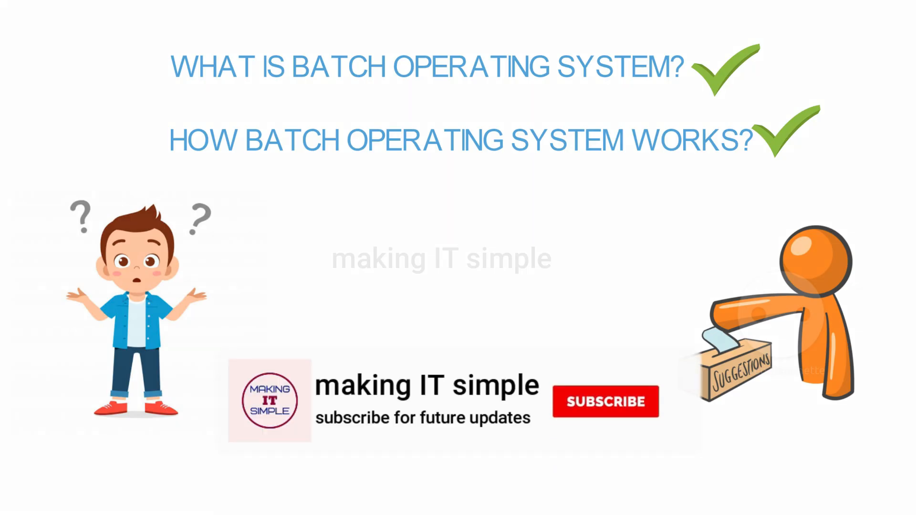
# Step: Animate the click on the SUBSCRIBE button so the banner reads SUBSCRIBED
pyautogui.click(604, 401)
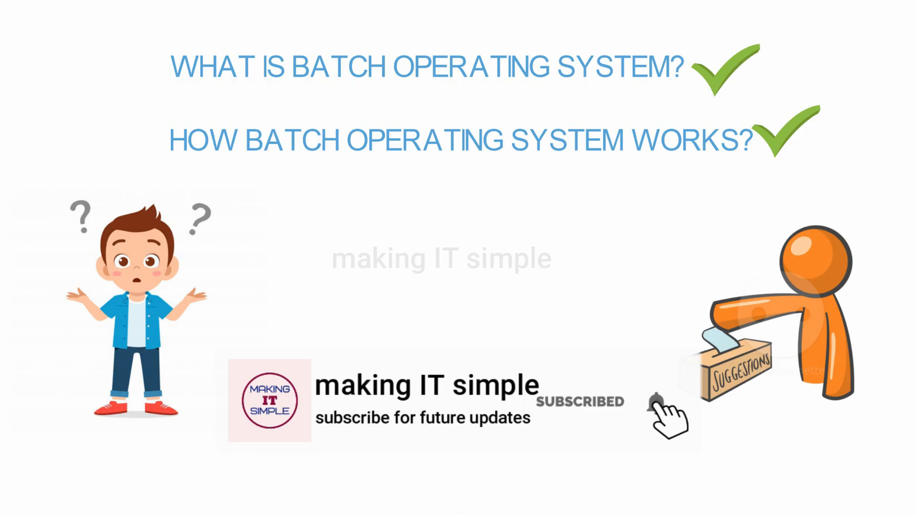